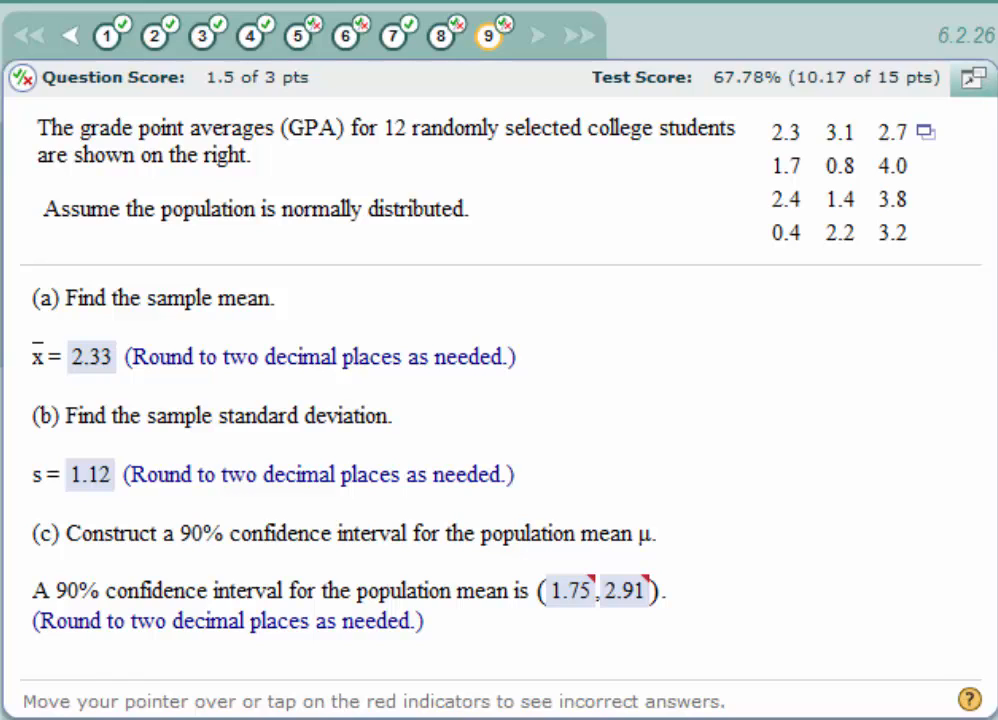
mouse_move(505, 292)
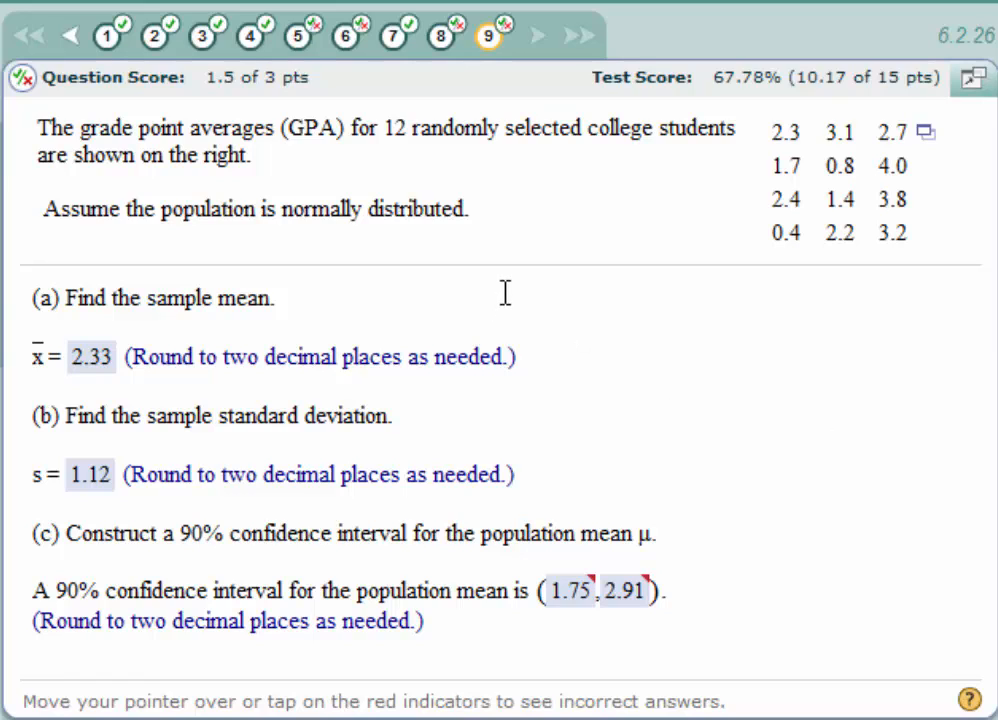
mouse_move(765, 175)
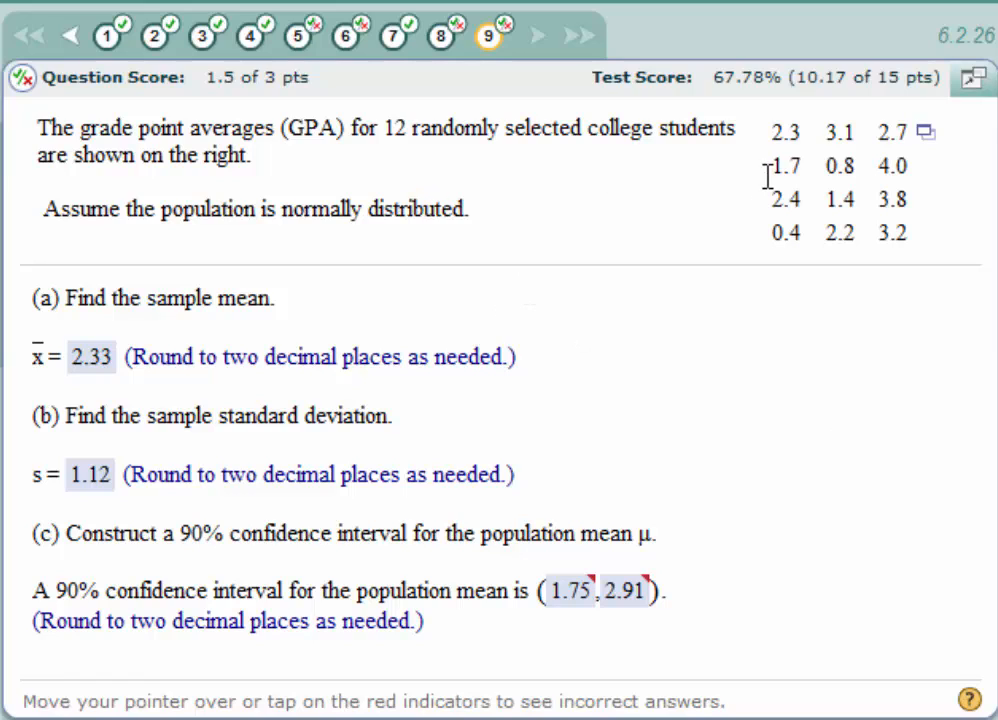
mouse_move(743, 190)
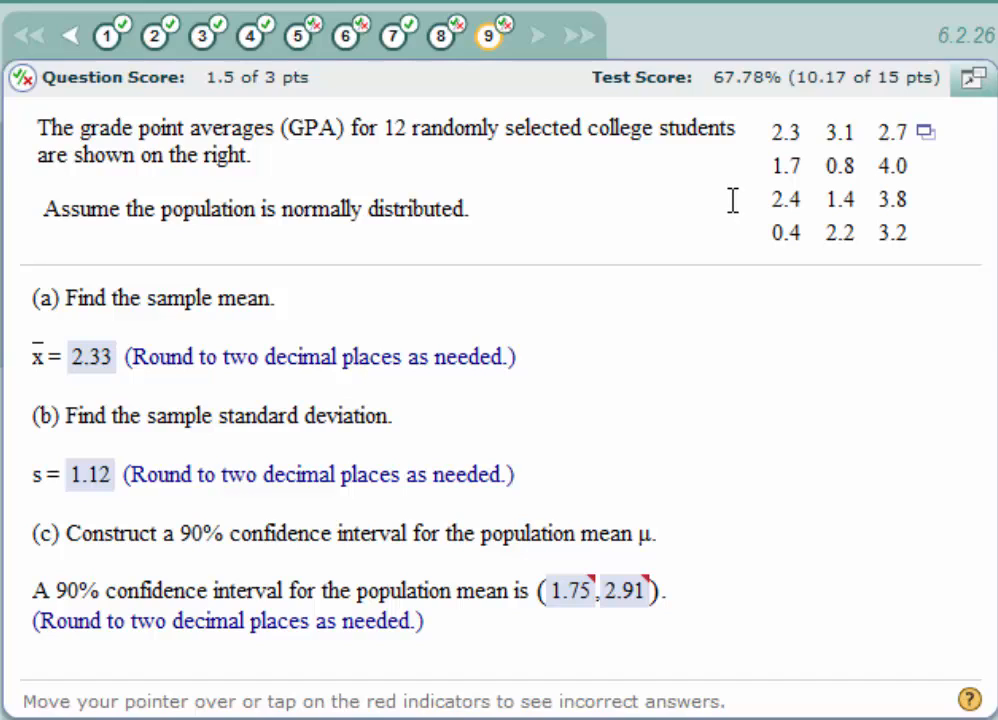
mouse_move(525, 221)
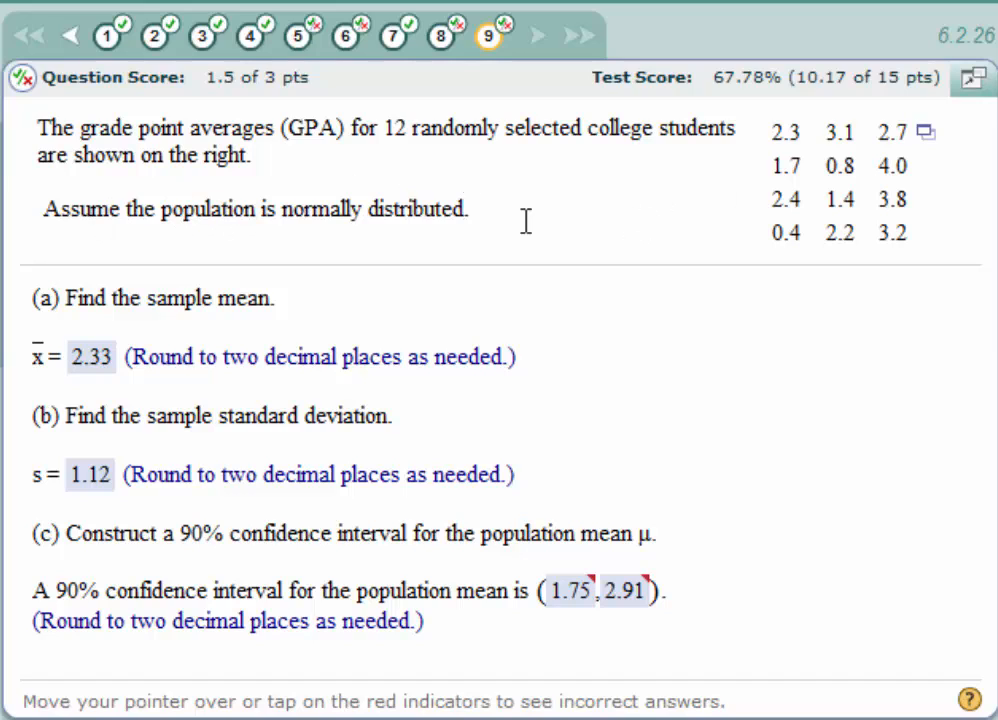
mouse_move(555, 218)
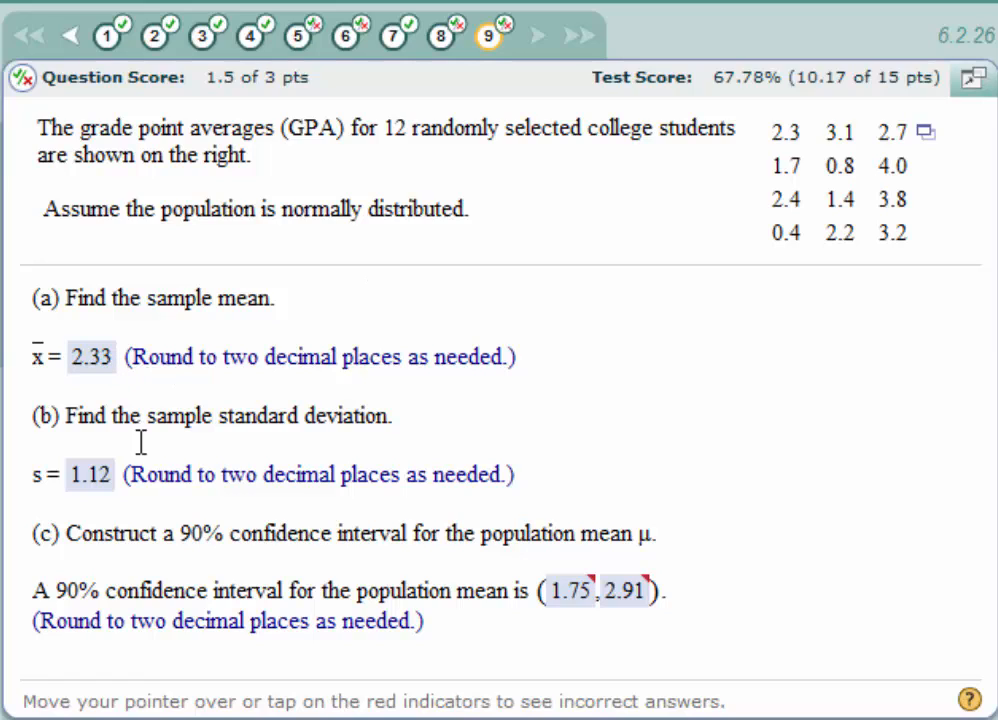
mouse_move(409, 431)
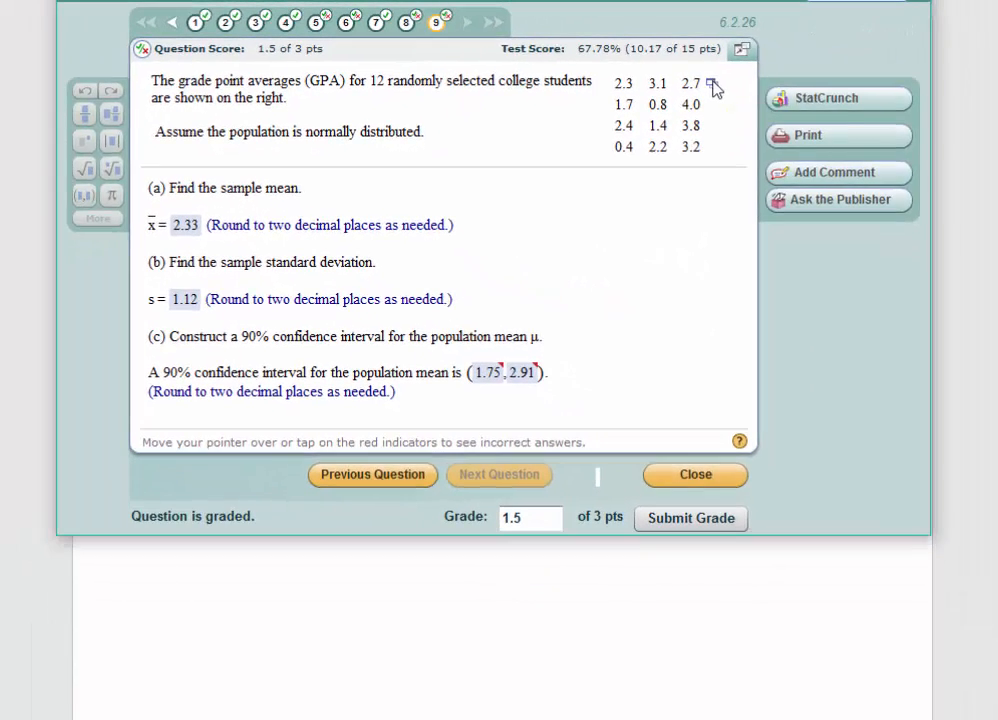
Load the 12 GPA values from the question's data table into StatCrunch.
click(710, 82)
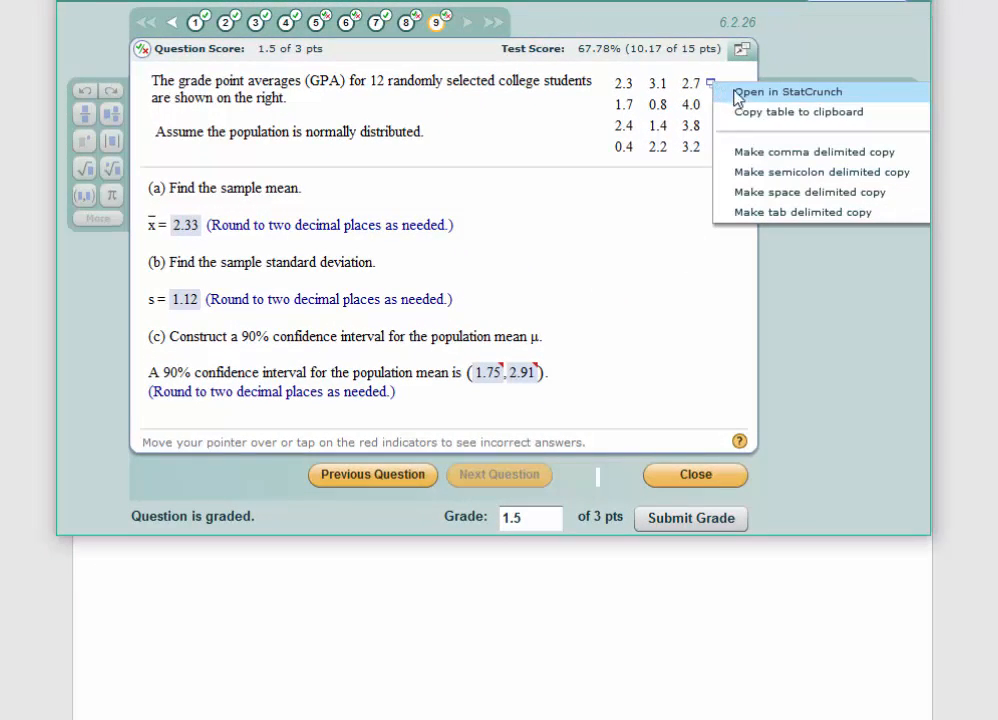
click(711, 82)
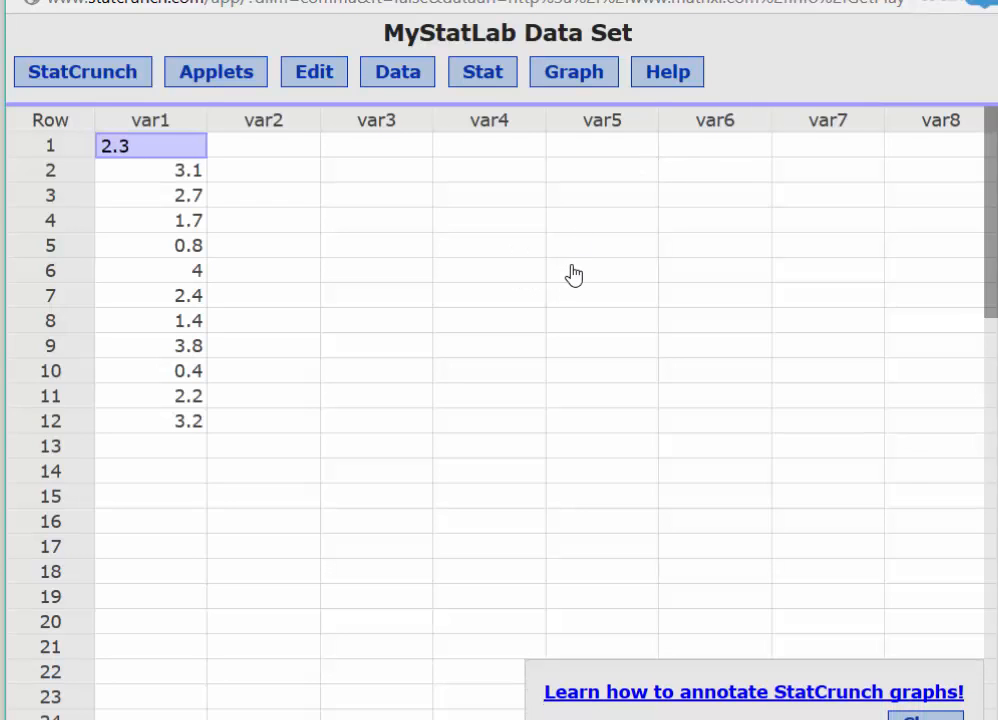
mouse_move(165, 491)
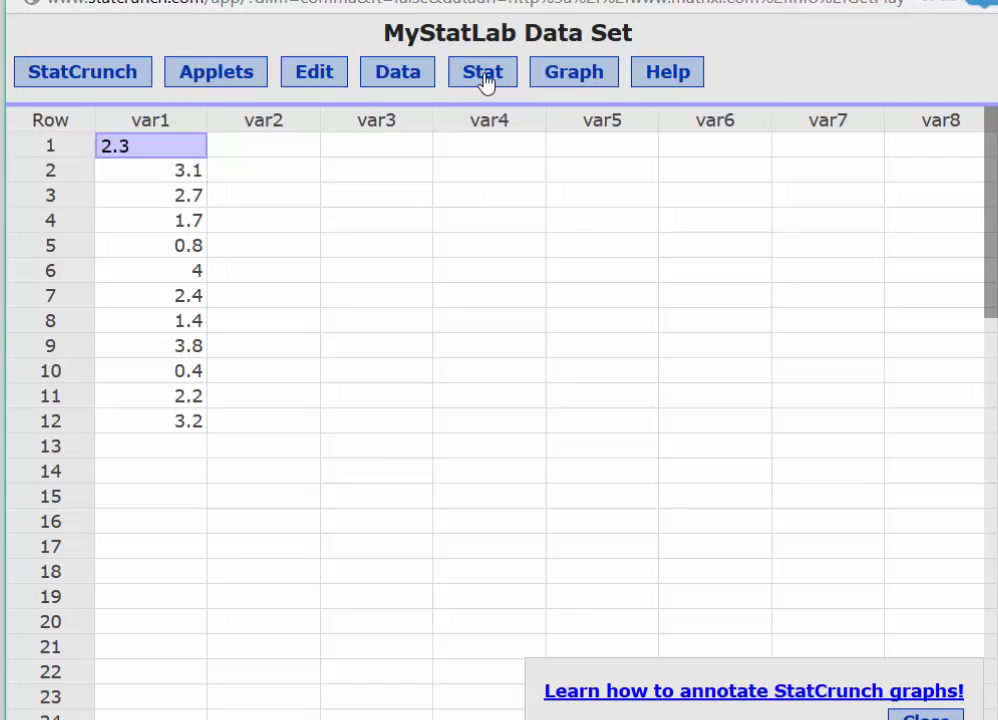
Show StatCrunch's Stat menu of procedures for the GPA data.
click(482, 71)
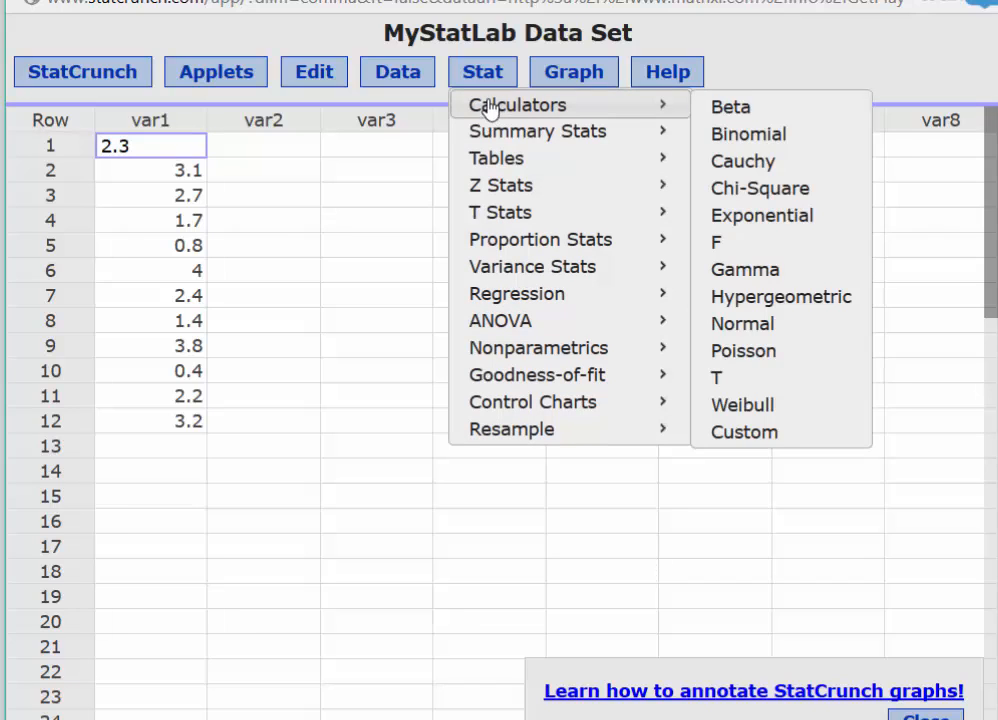
mouse_move(537, 131)
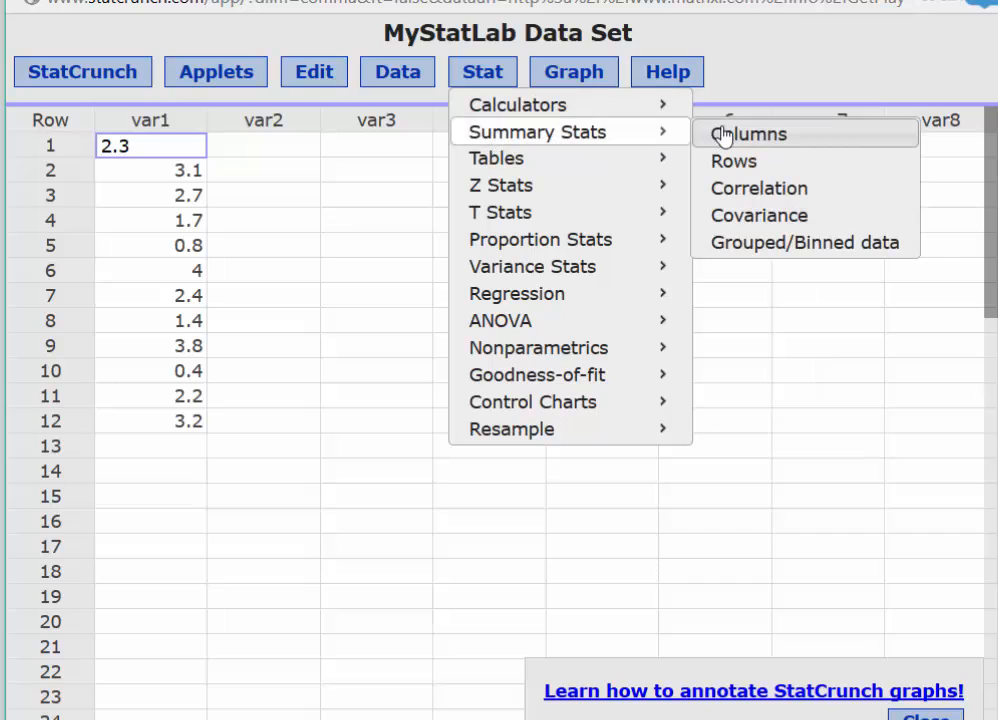
Compute column summary statistics for var1, giving mean 2.3333333 and standard deviation 1.1195237.
click(748, 133)
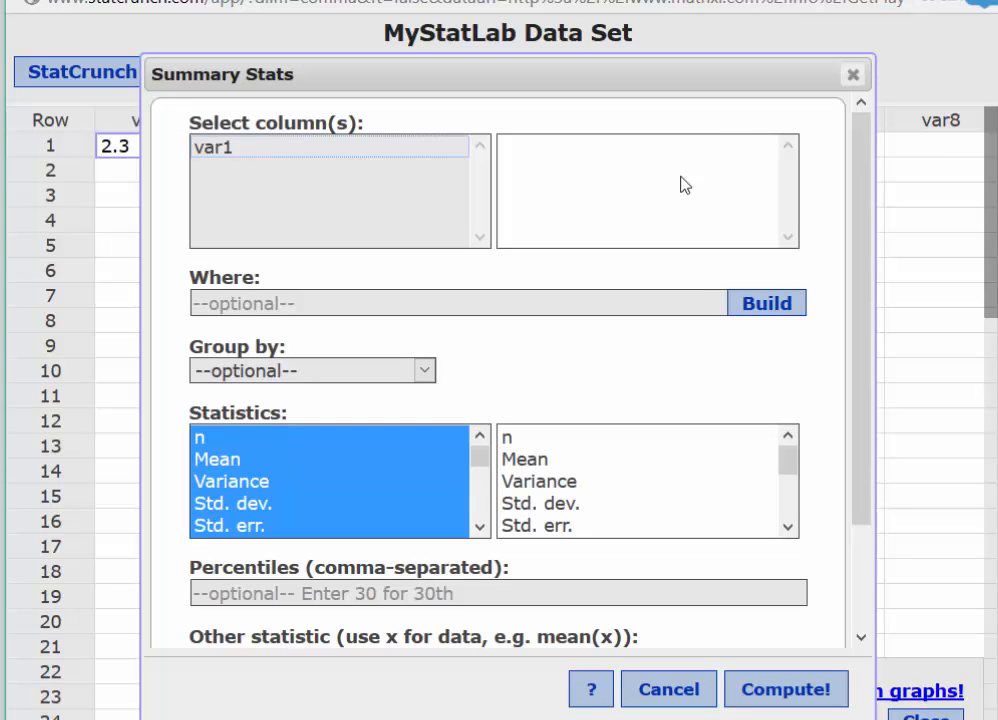
click(214, 147)
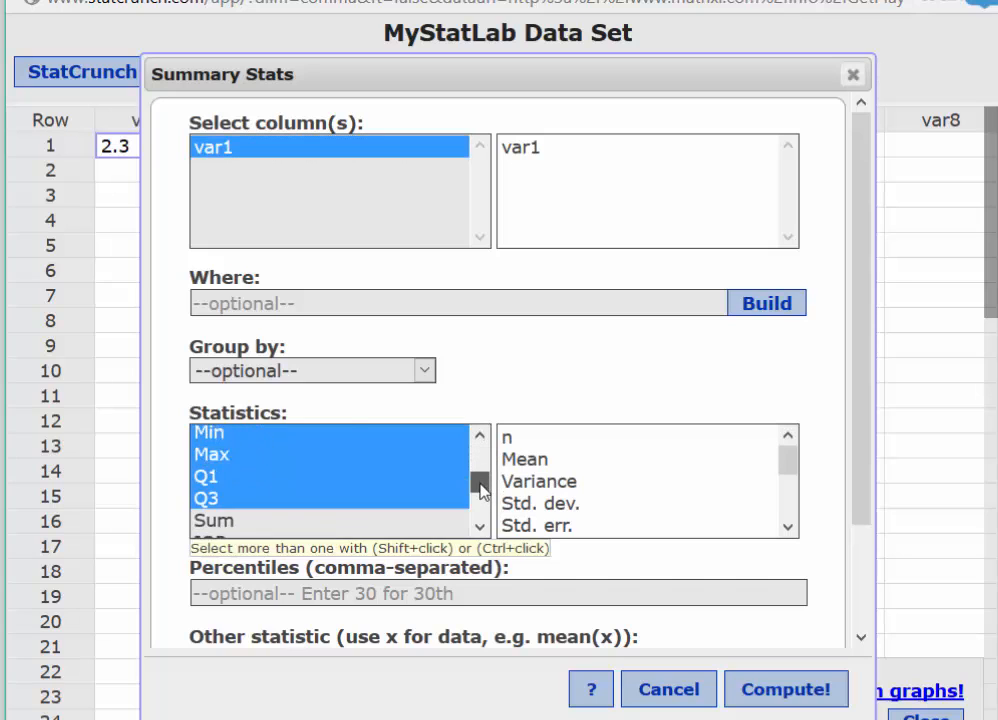
scroll(down, 3)
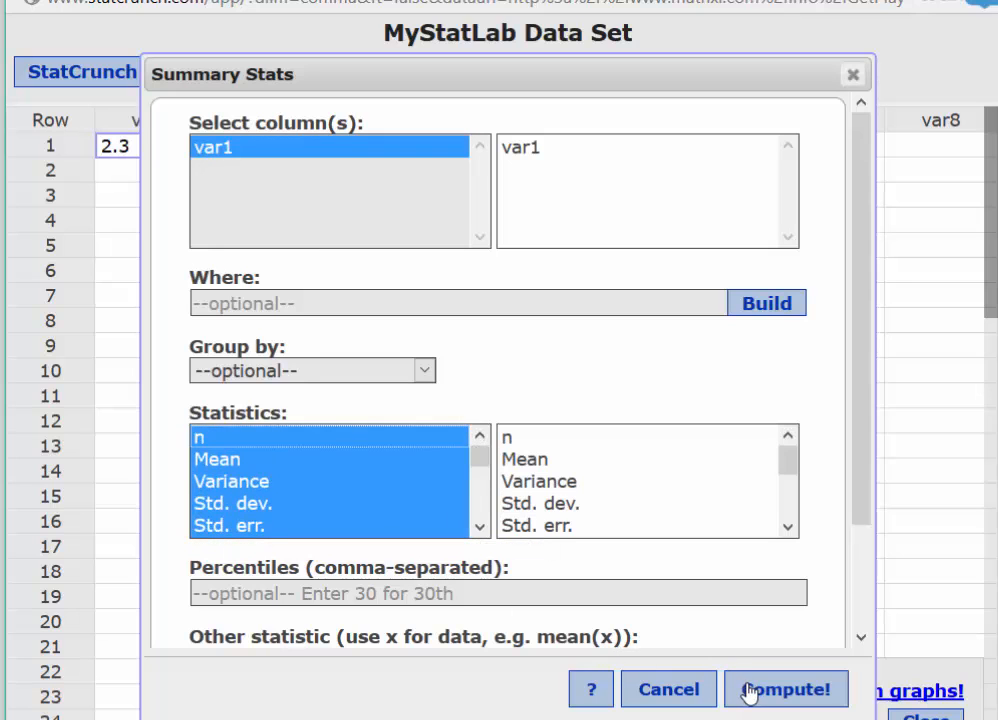
click(785, 689)
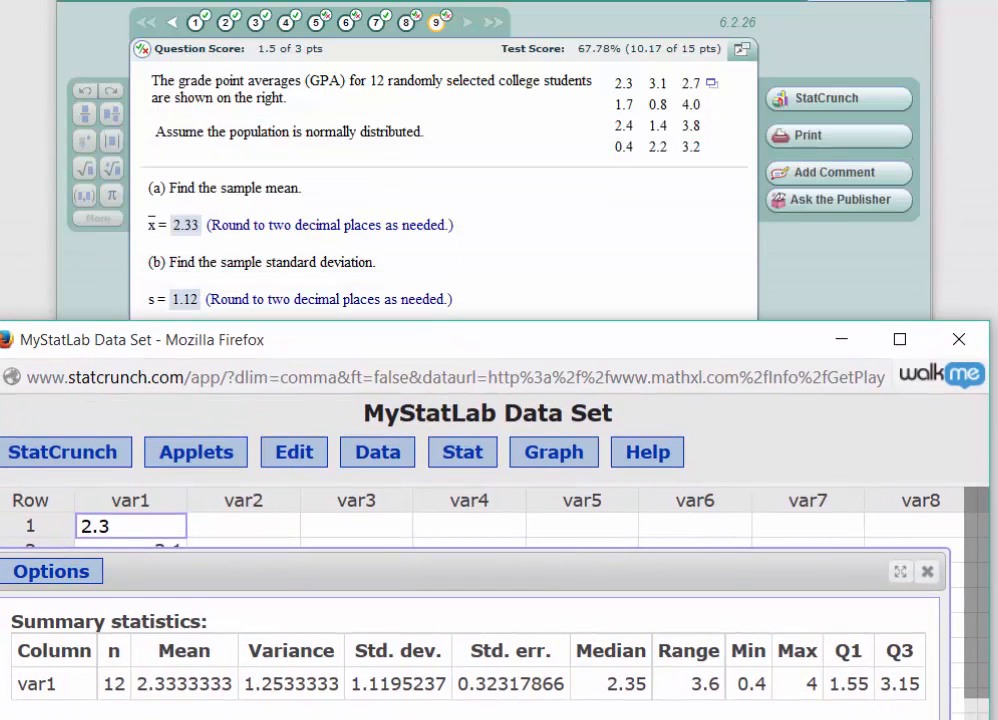
mouse_move(145, 700)
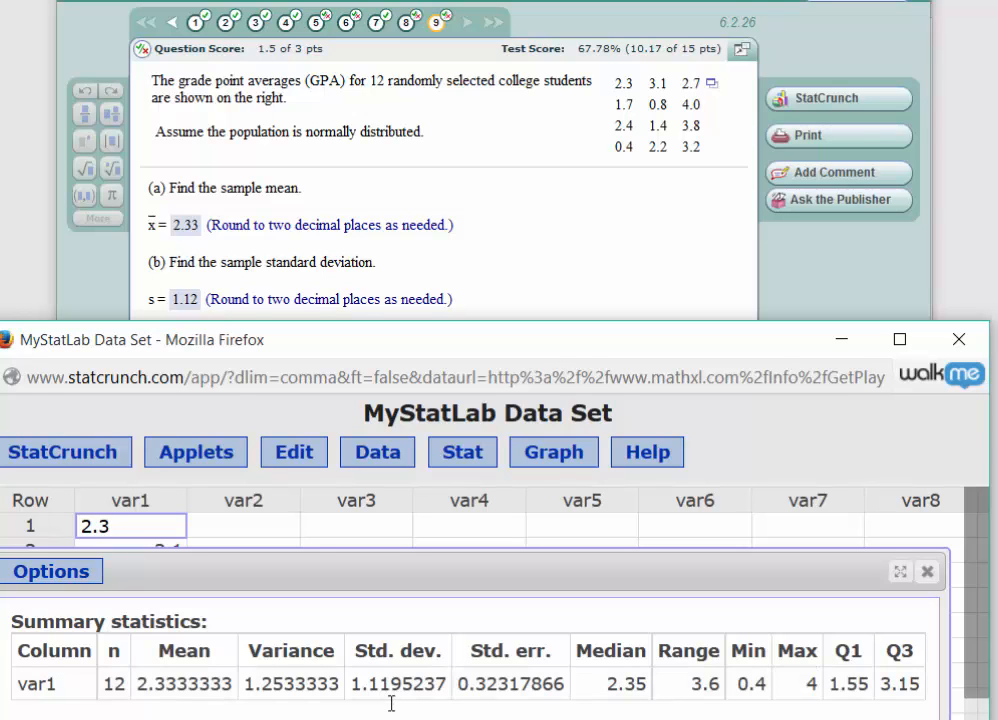
Review the var1 summary results, then close the results window.
drag(630, 339, 630, 281)
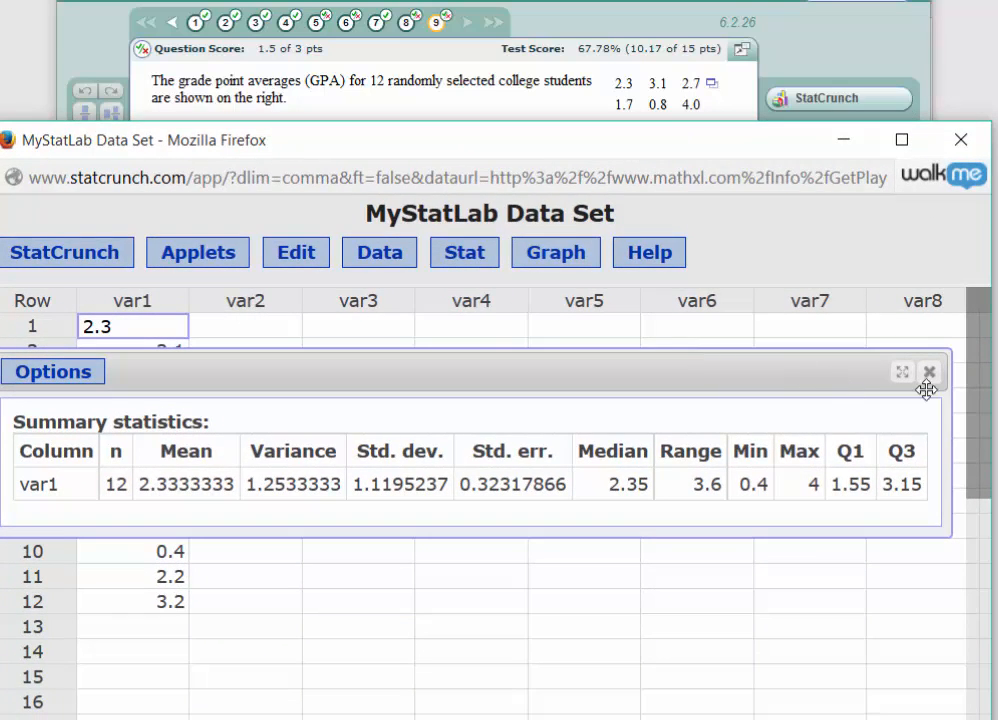
click(928, 372)
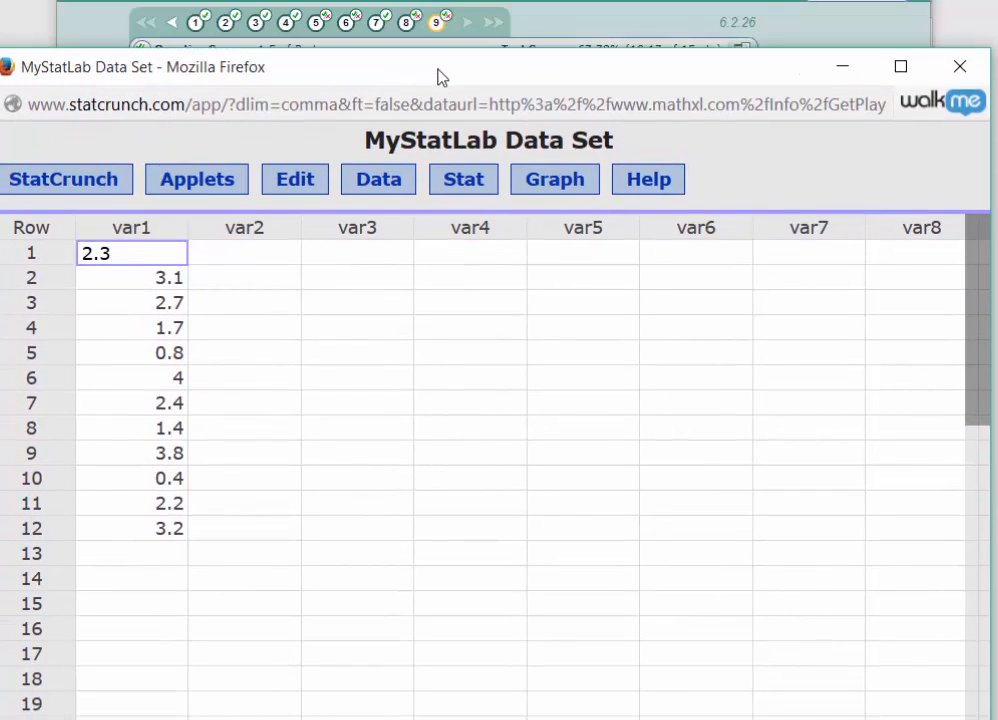
Start a One Sample T analysis with data on var1.
click(463, 179)
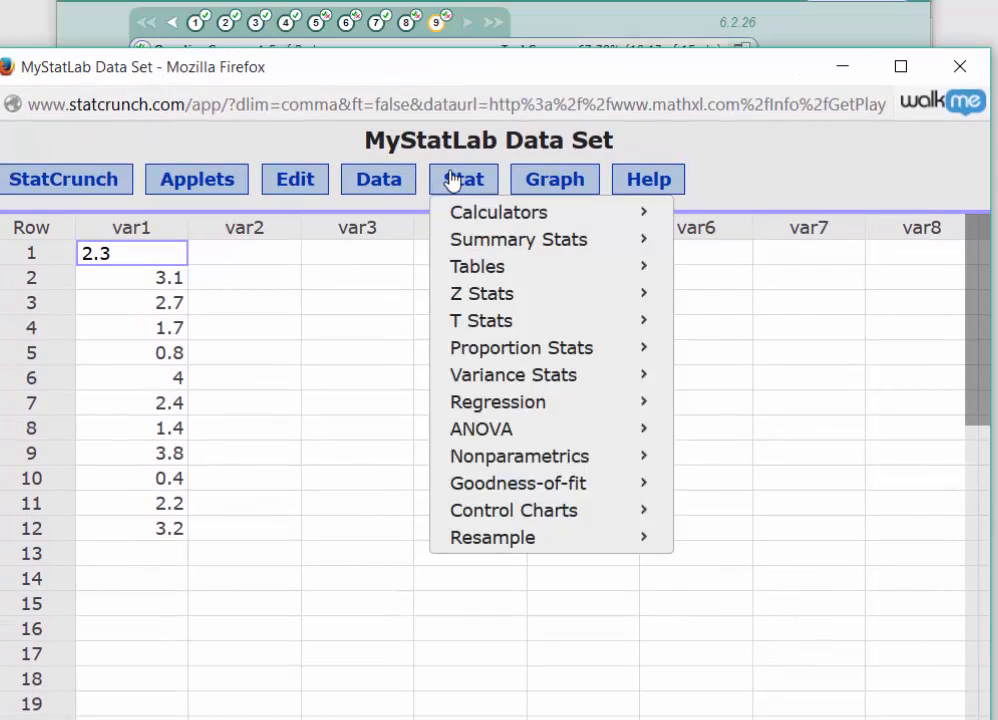
mouse_move(481, 293)
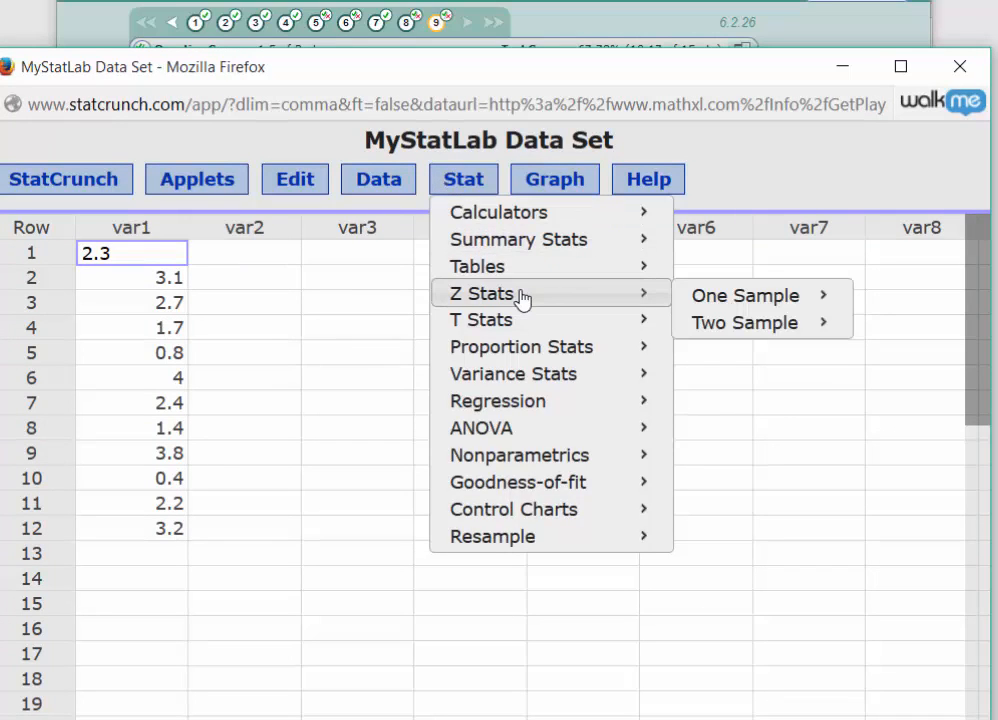
mouse_move(481, 320)
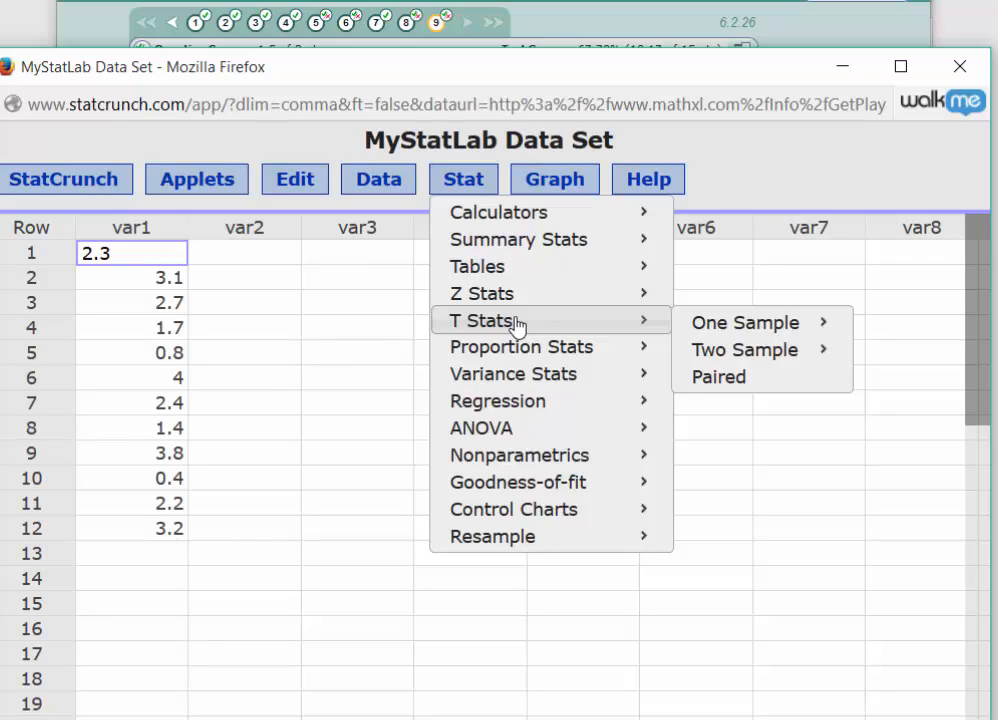
mouse_move(625, 338)
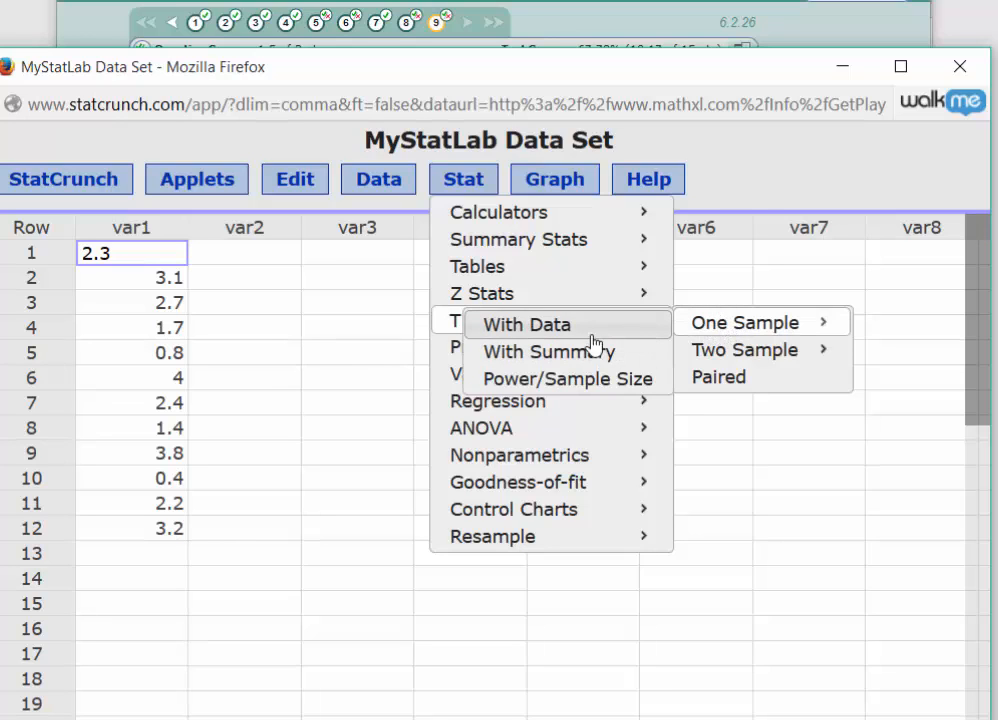
click(744, 322)
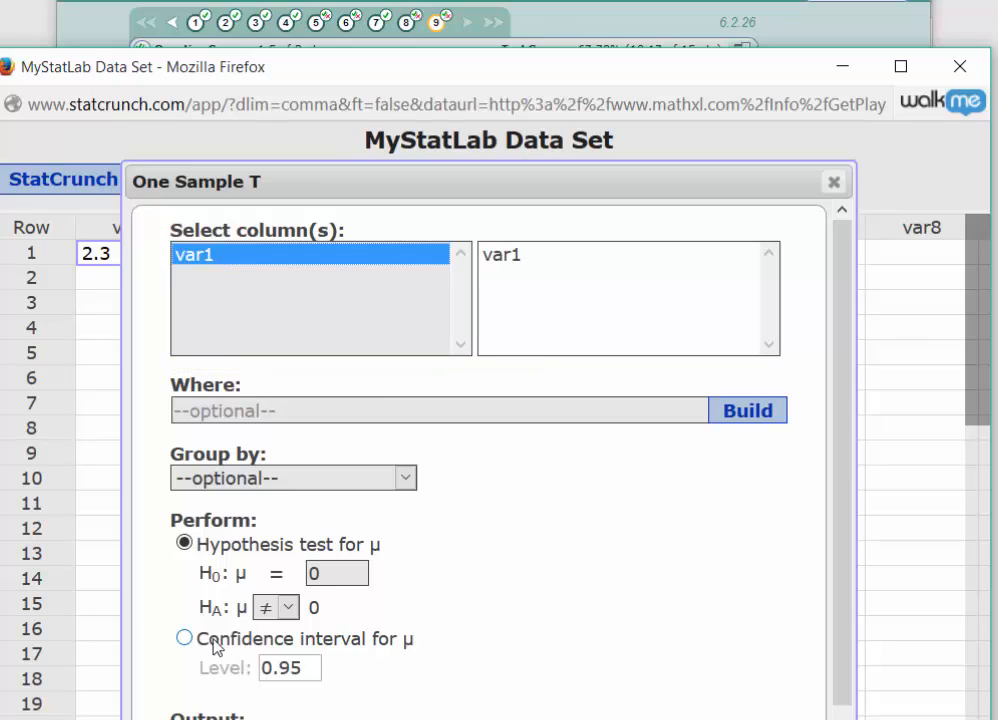
Choose a confidence interval for μ, yielding a 90% interval of 1.7529417 to 2.913725.
click(184, 637)
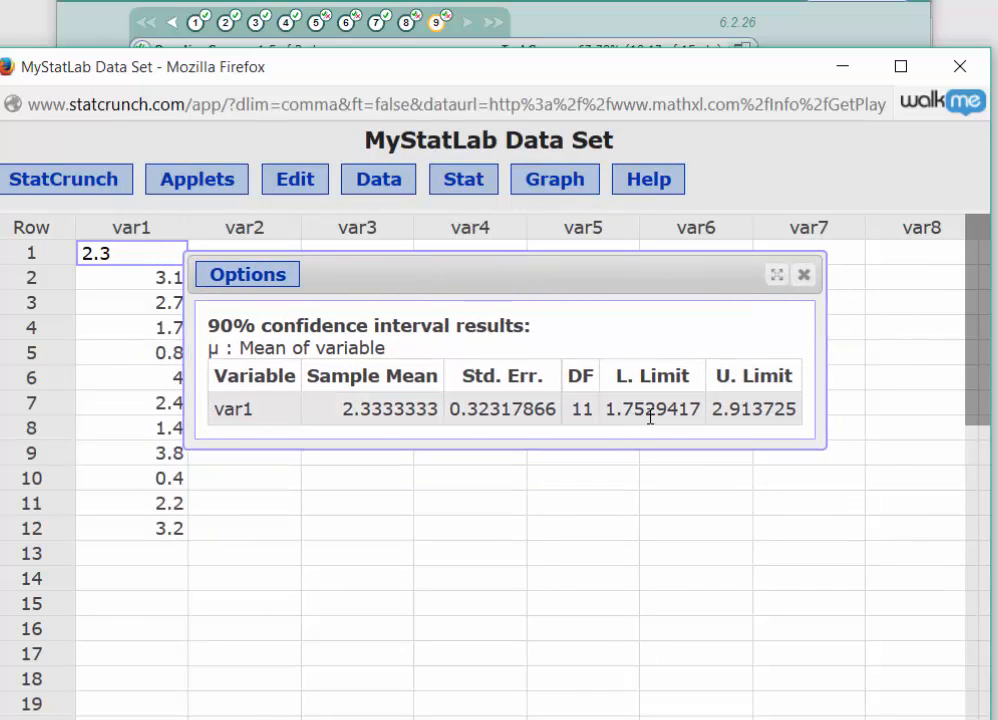
mouse_move(730, 418)
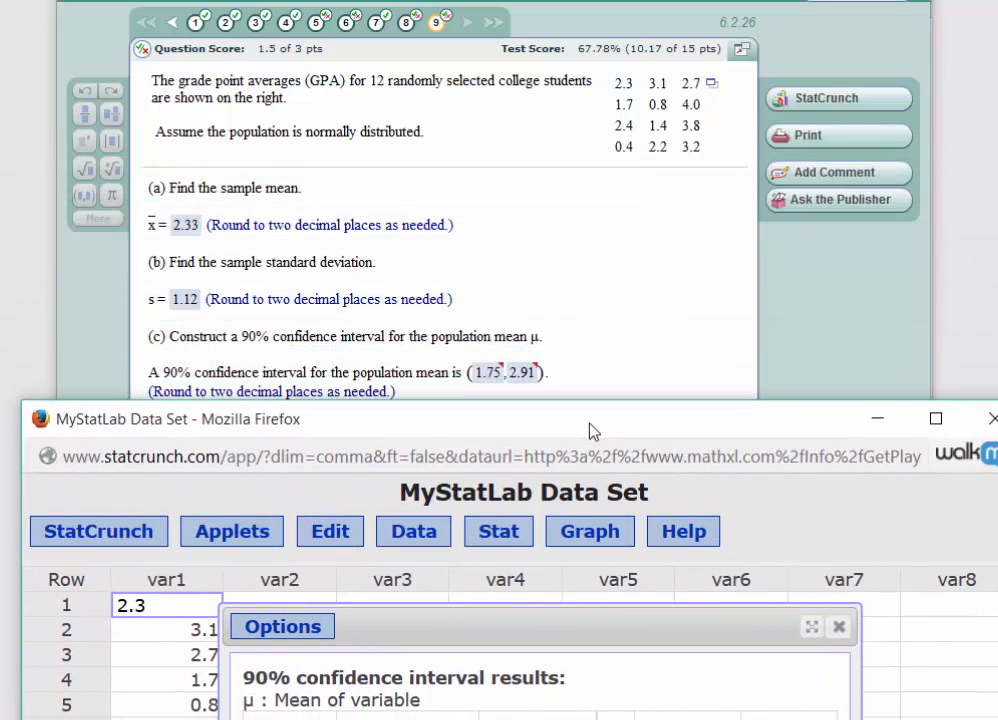
mouse_move(488, 405)
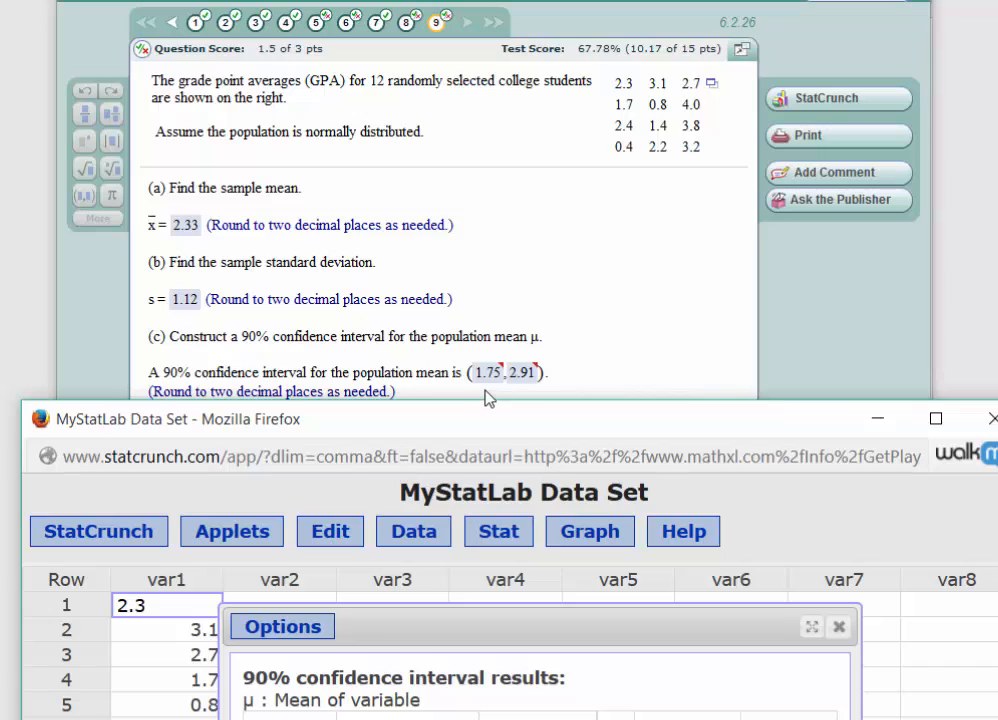
mouse_move(520, 396)
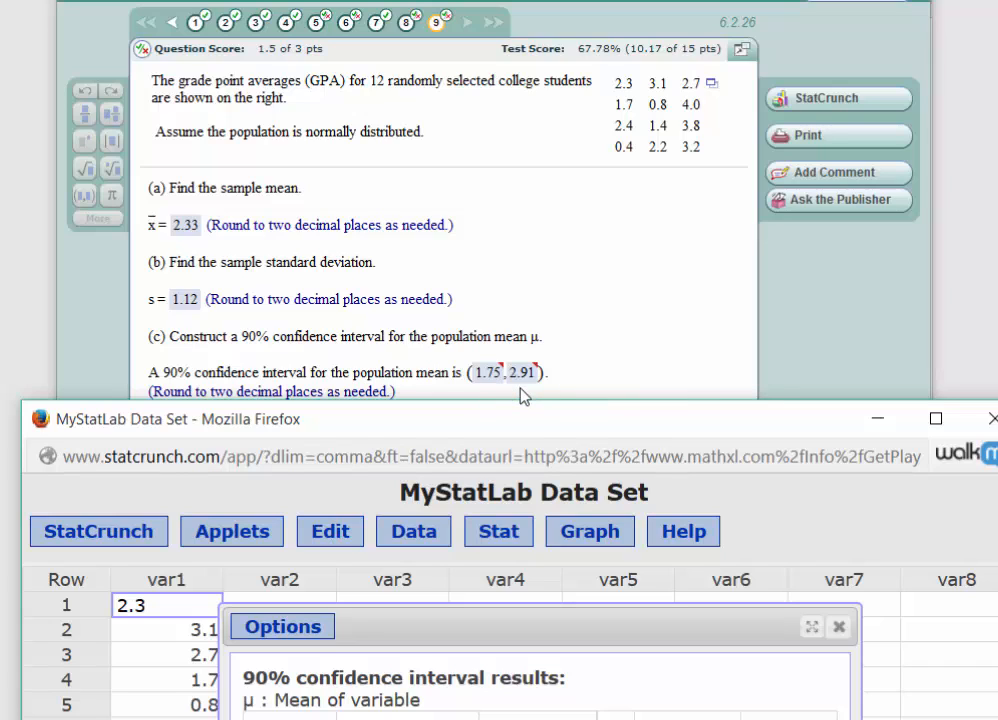
mouse_move(548, 433)
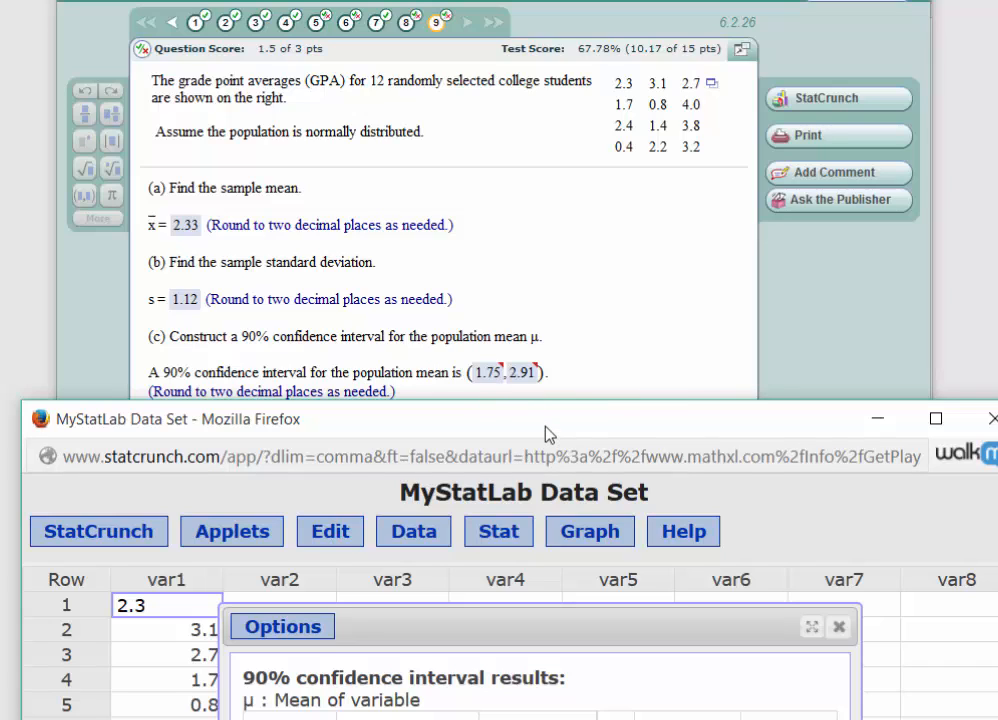